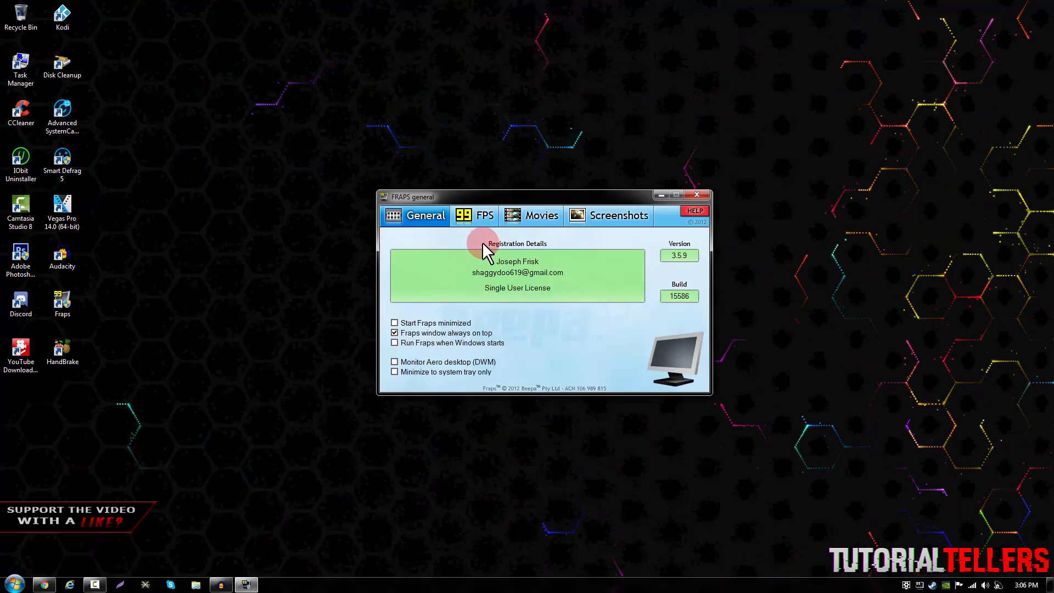
mouse_move(475, 307)
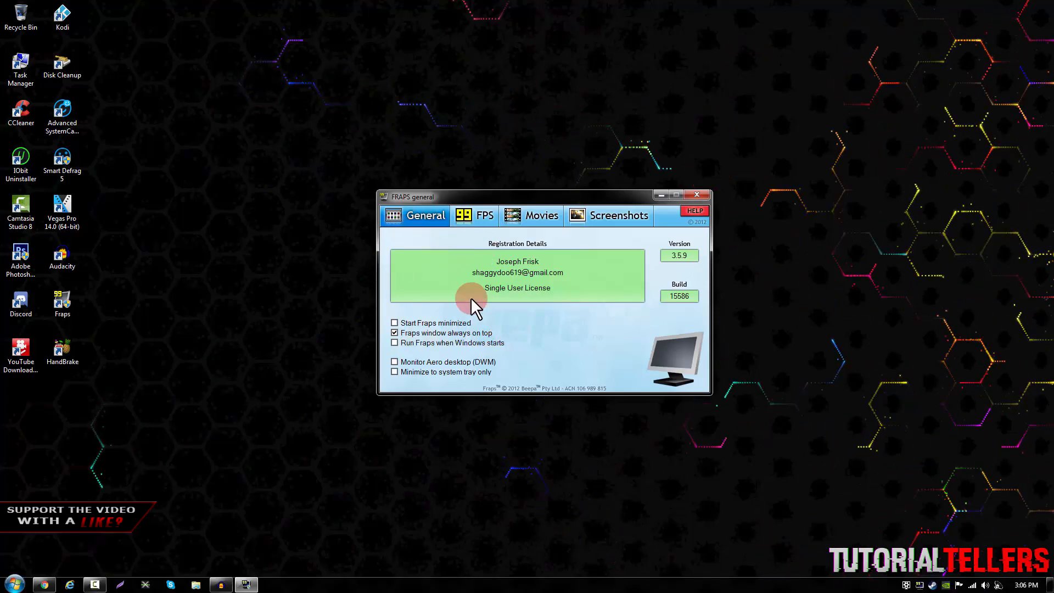
mouse_move(478, 245)
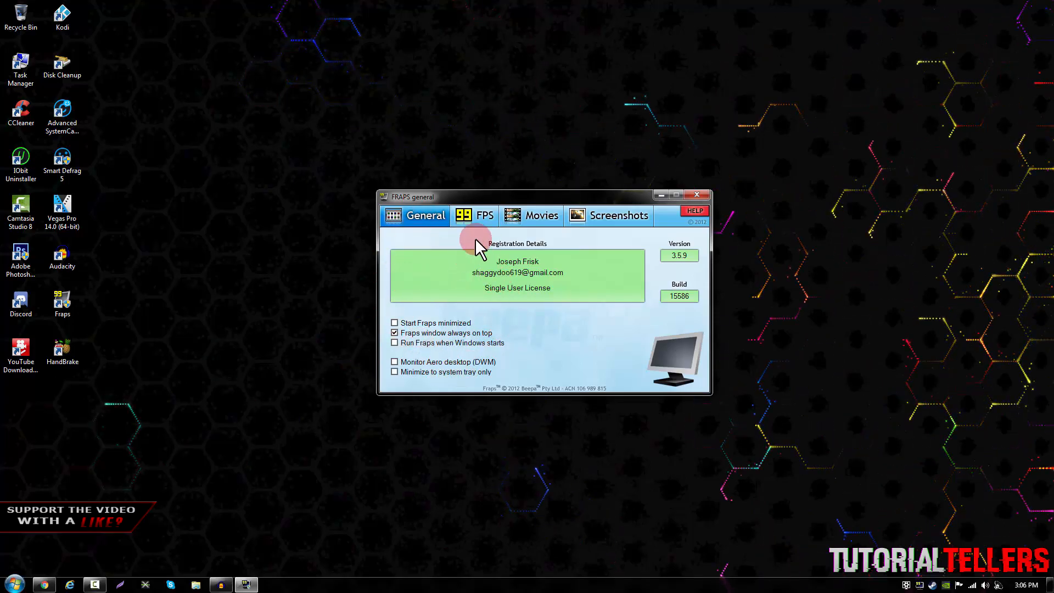
- Hide the frame-rate overlay in the FPS settings, leaving benchmark hotkeys unchanged
click(474, 215)
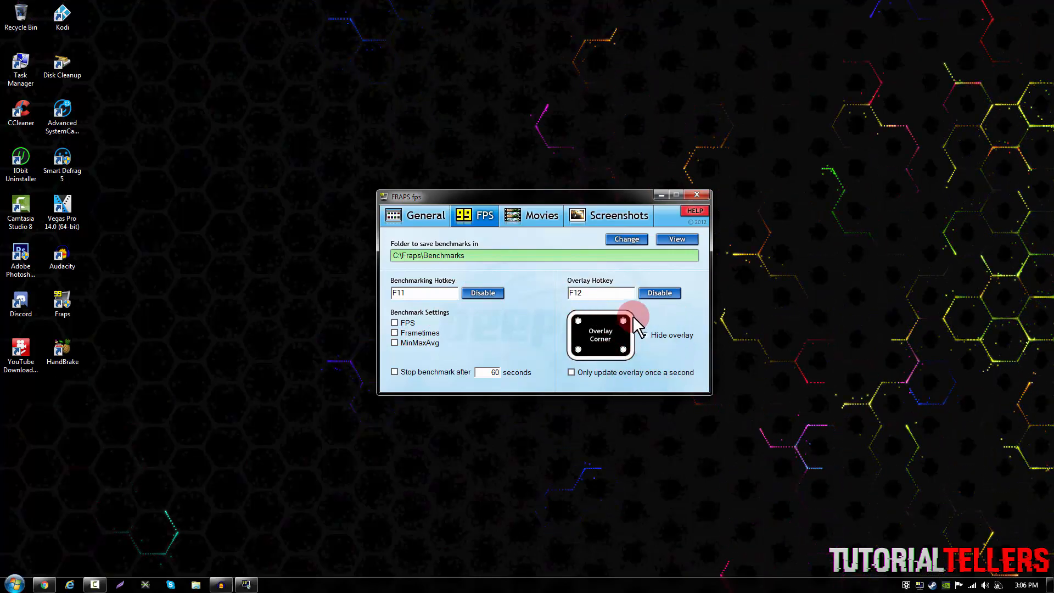
click(644, 335)
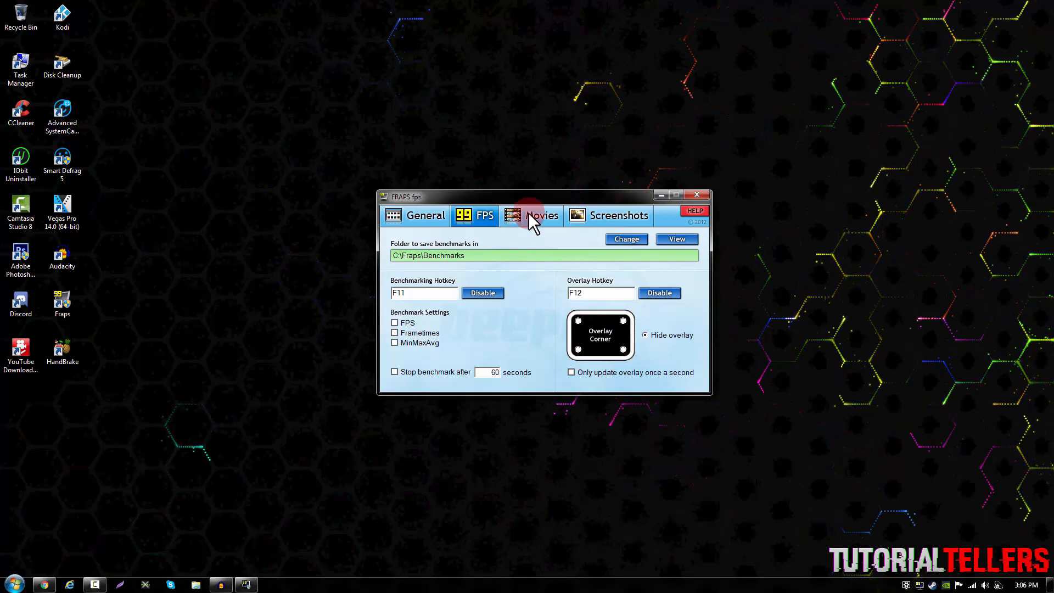
- Review movie capture: F9 hotkey, custom 120 fps, full-size, stereo Win7 sound
click(541, 215)
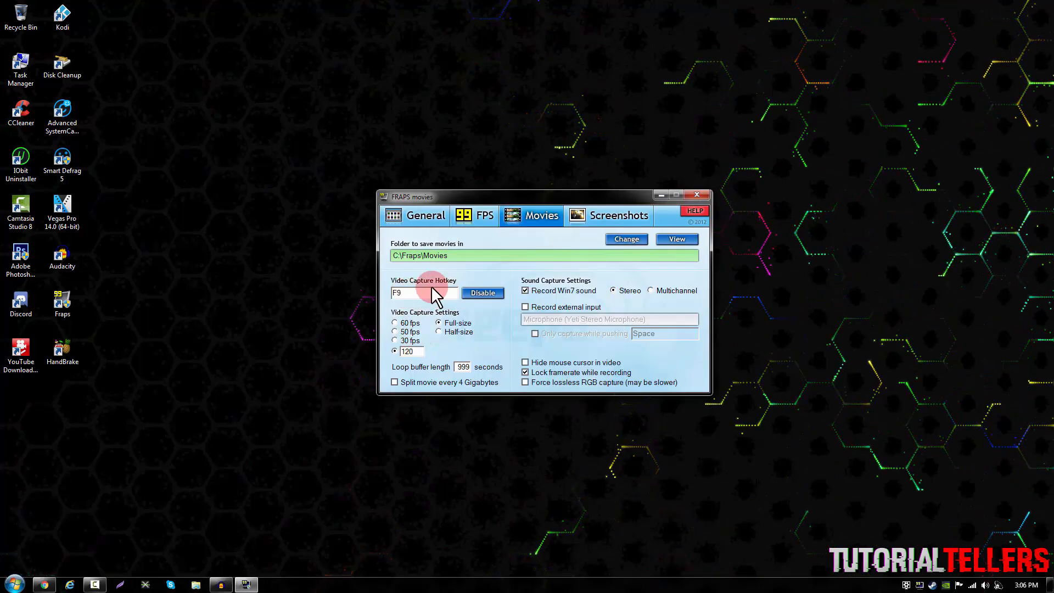
click(423, 292)
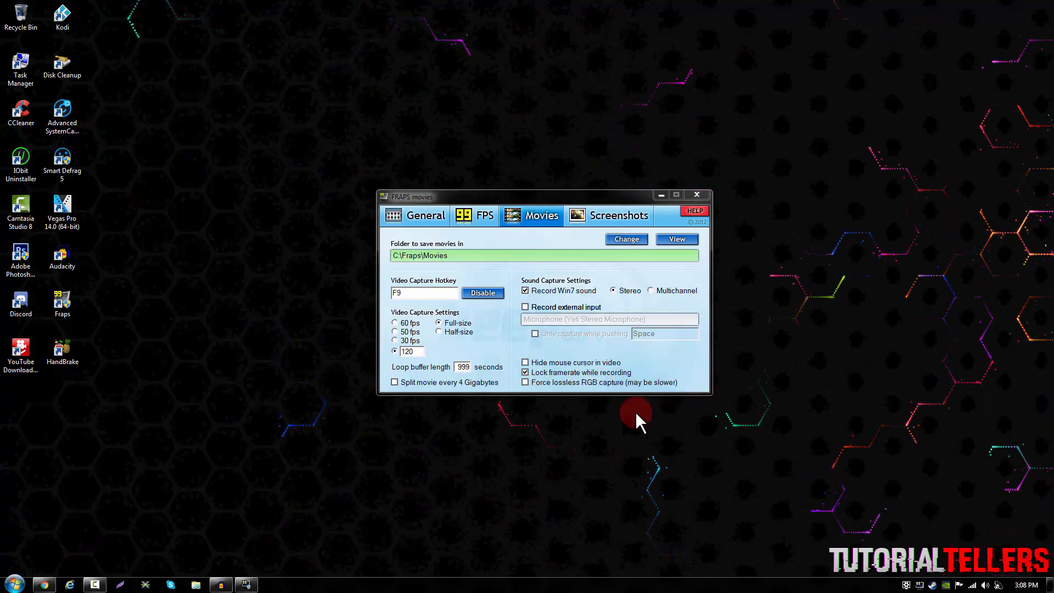
mouse_move(719, 418)
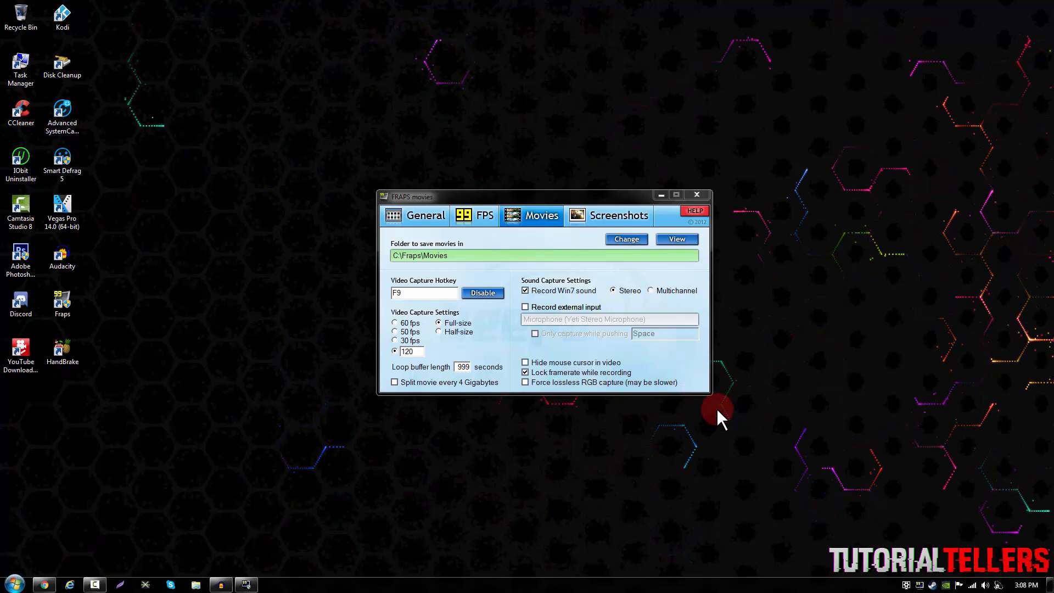
- Set screenshots to save as PNG, then return to the General settings
click(608, 215)
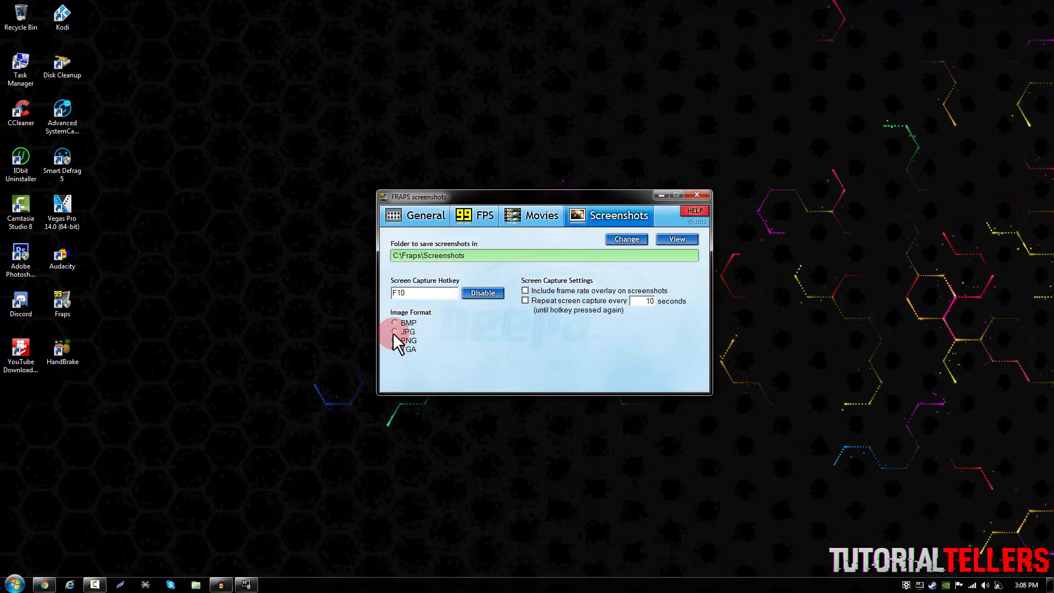
click(396, 332)
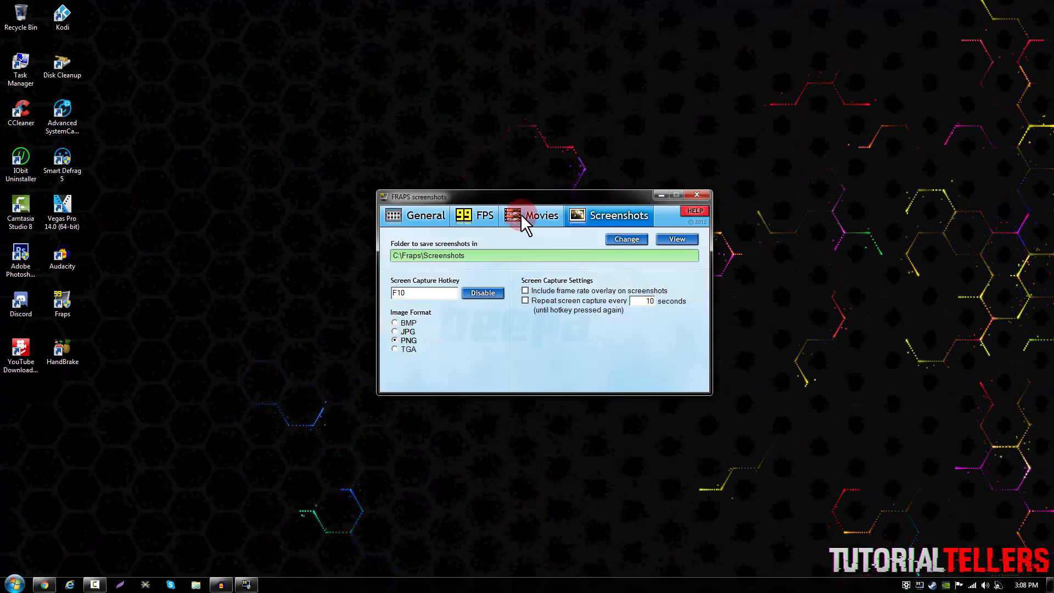
click(424, 215)
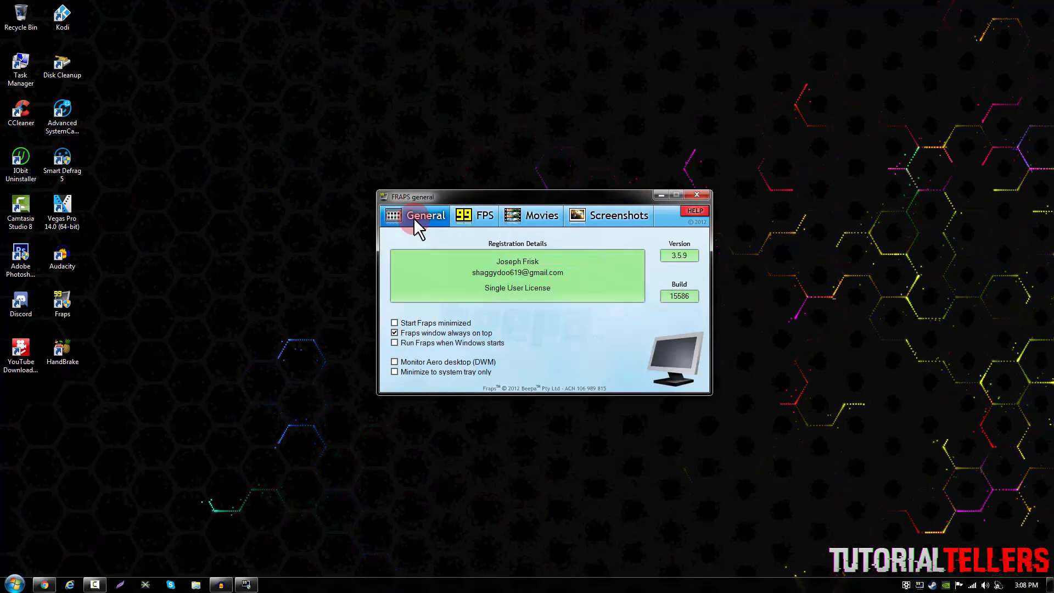